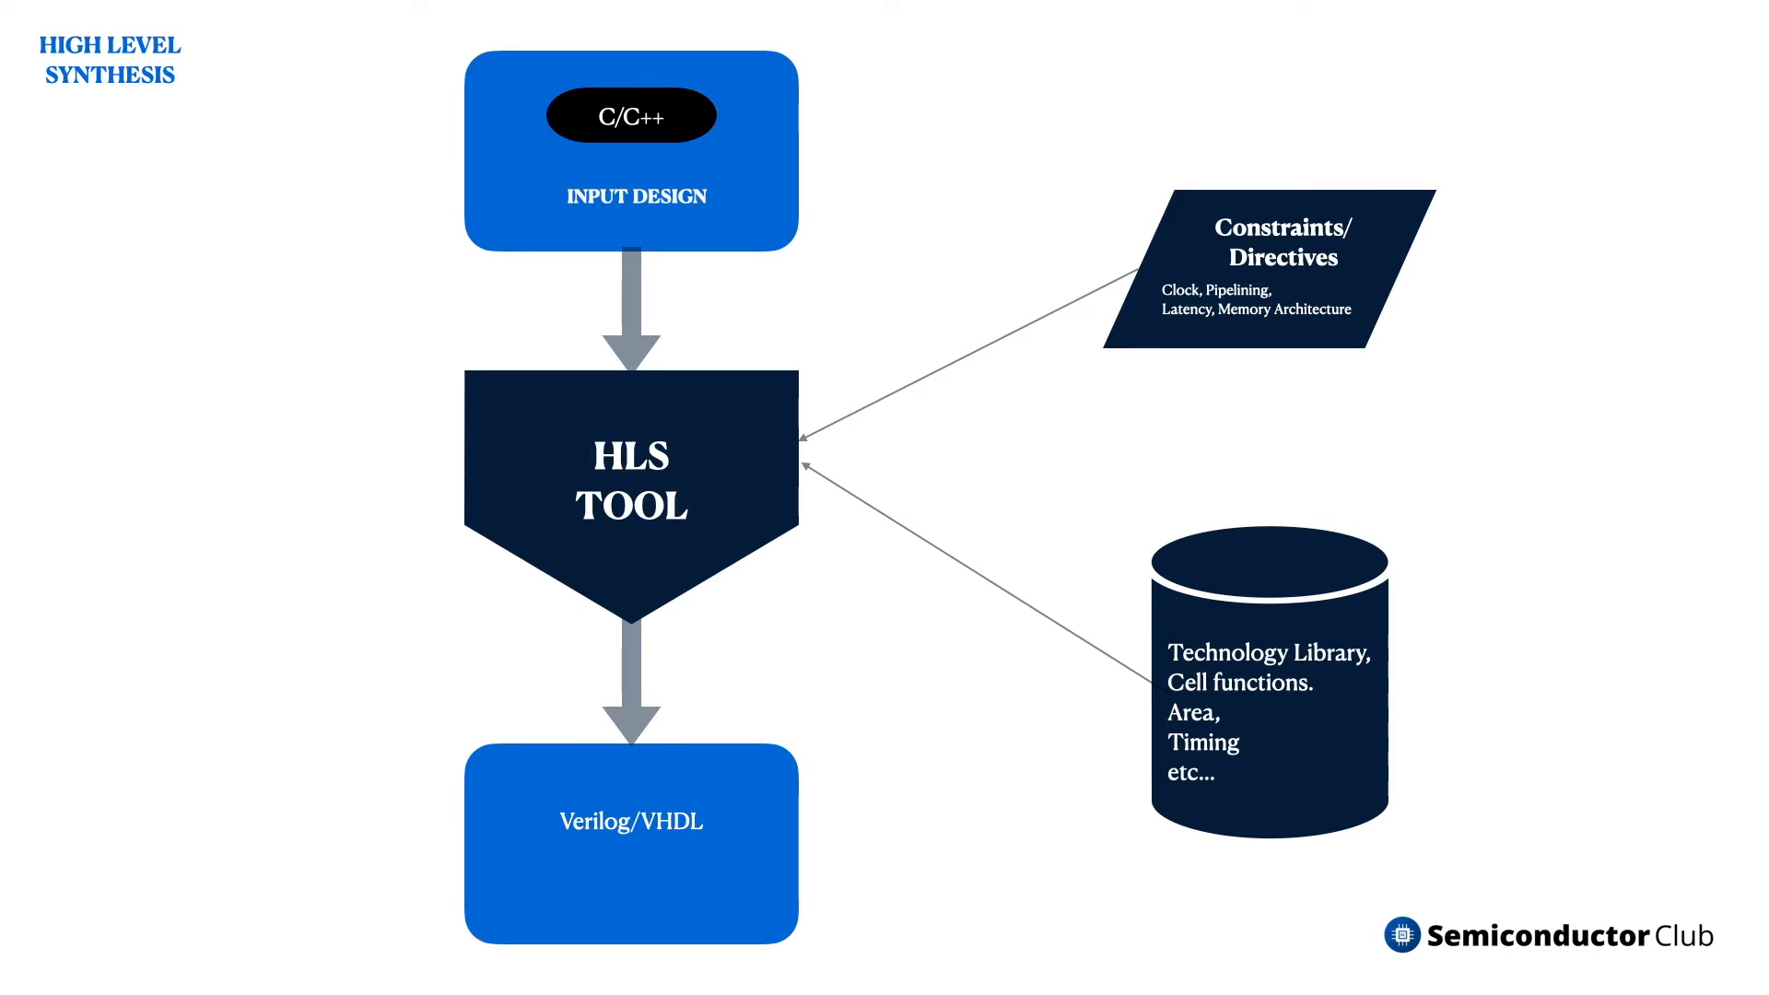
Advance the slide animation until the Verilog/VHDL output gets a dark pill label like the C/C++ input
{"action": "left_click", "coordinate": [630, 818]}
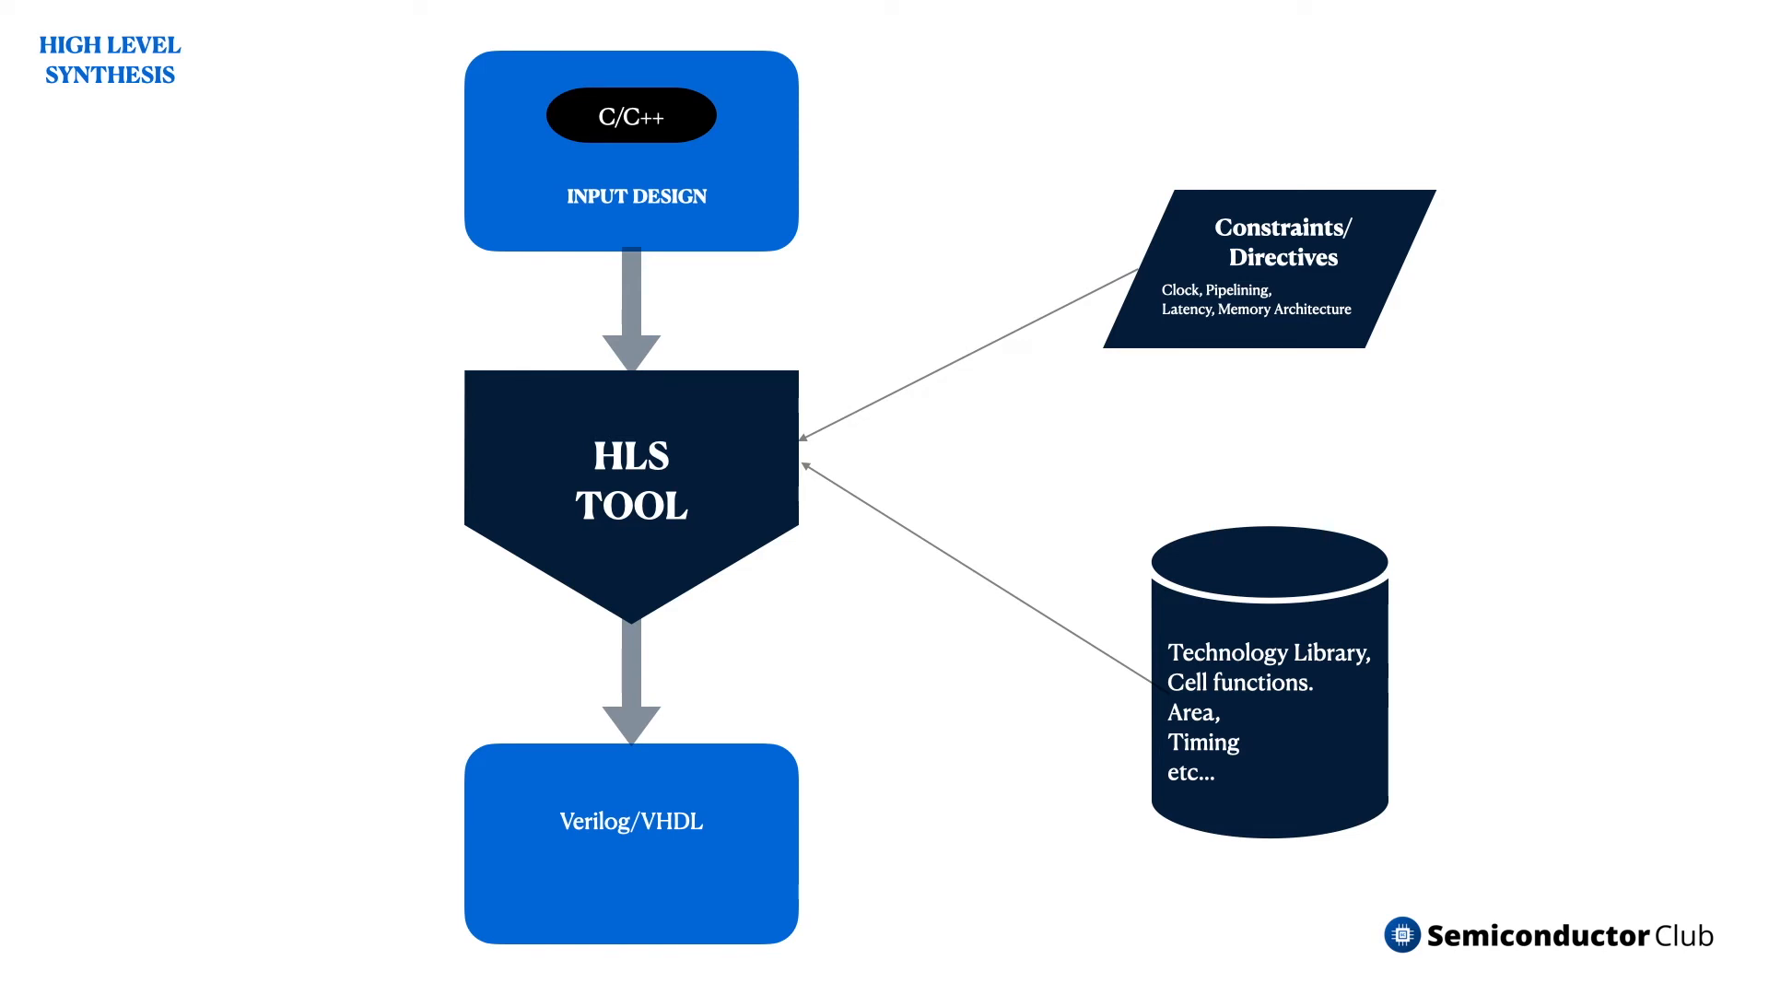
{"action": "left_click", "coordinate": [631, 818]}
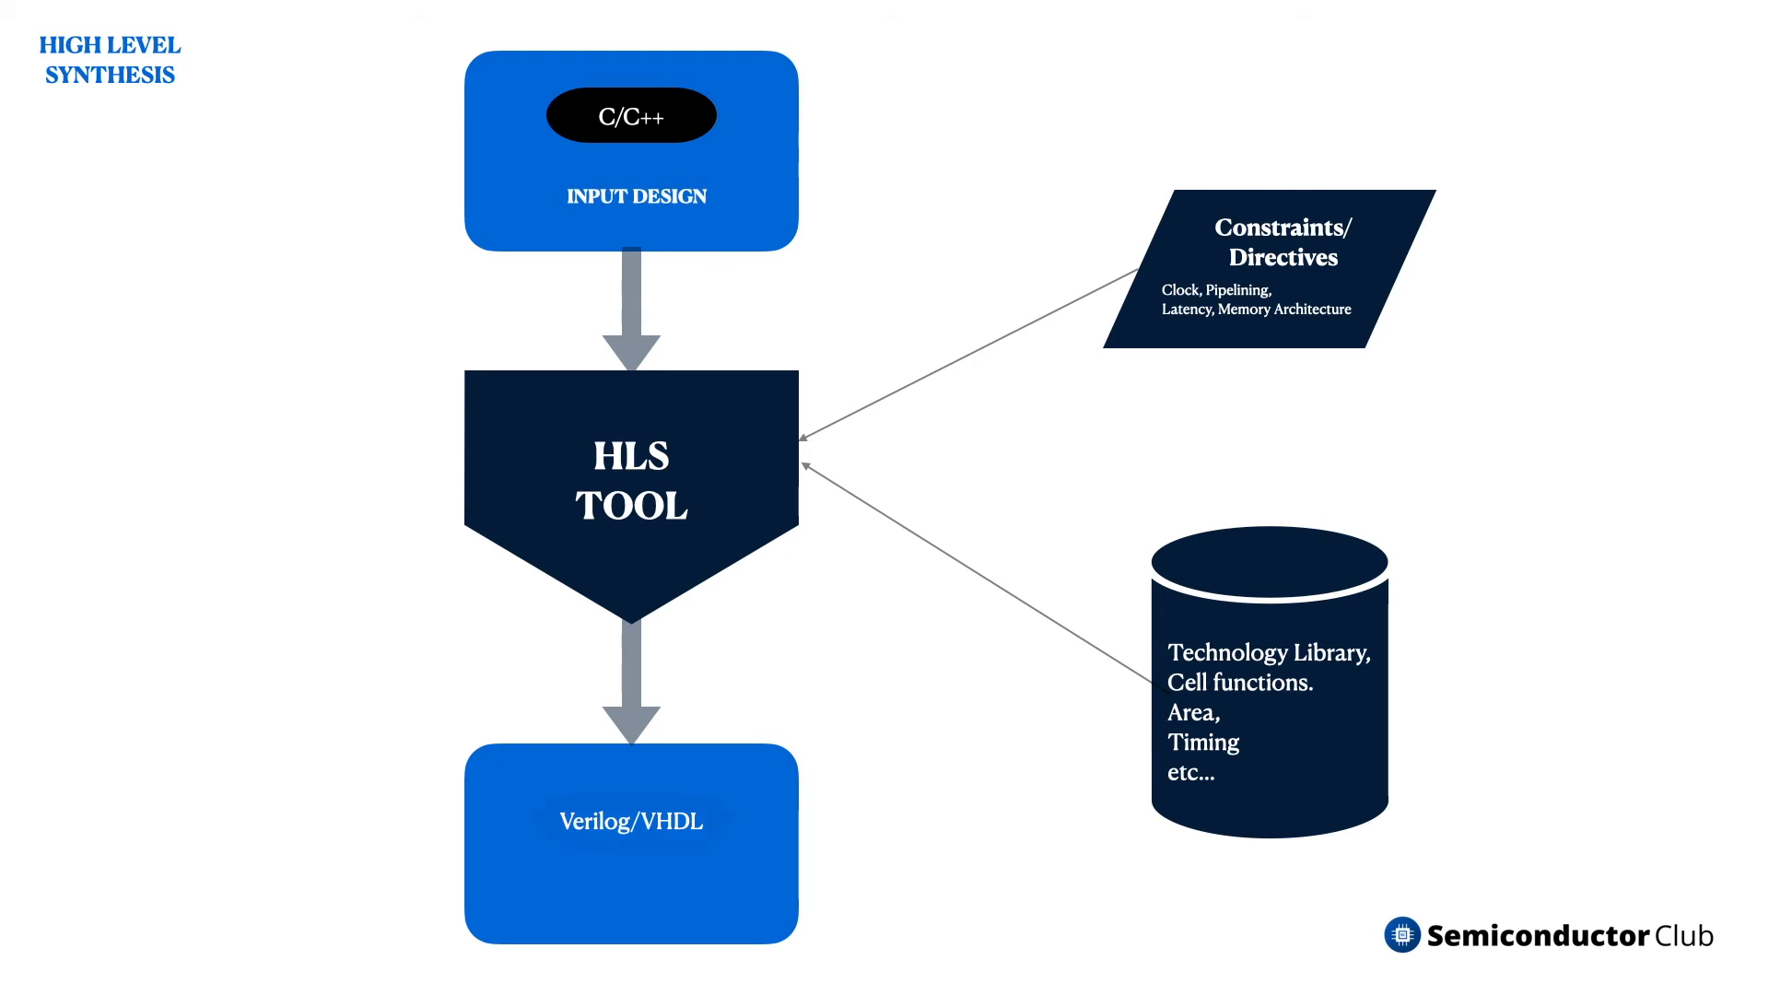
{"action": "left_click", "coordinate": [630, 818]}
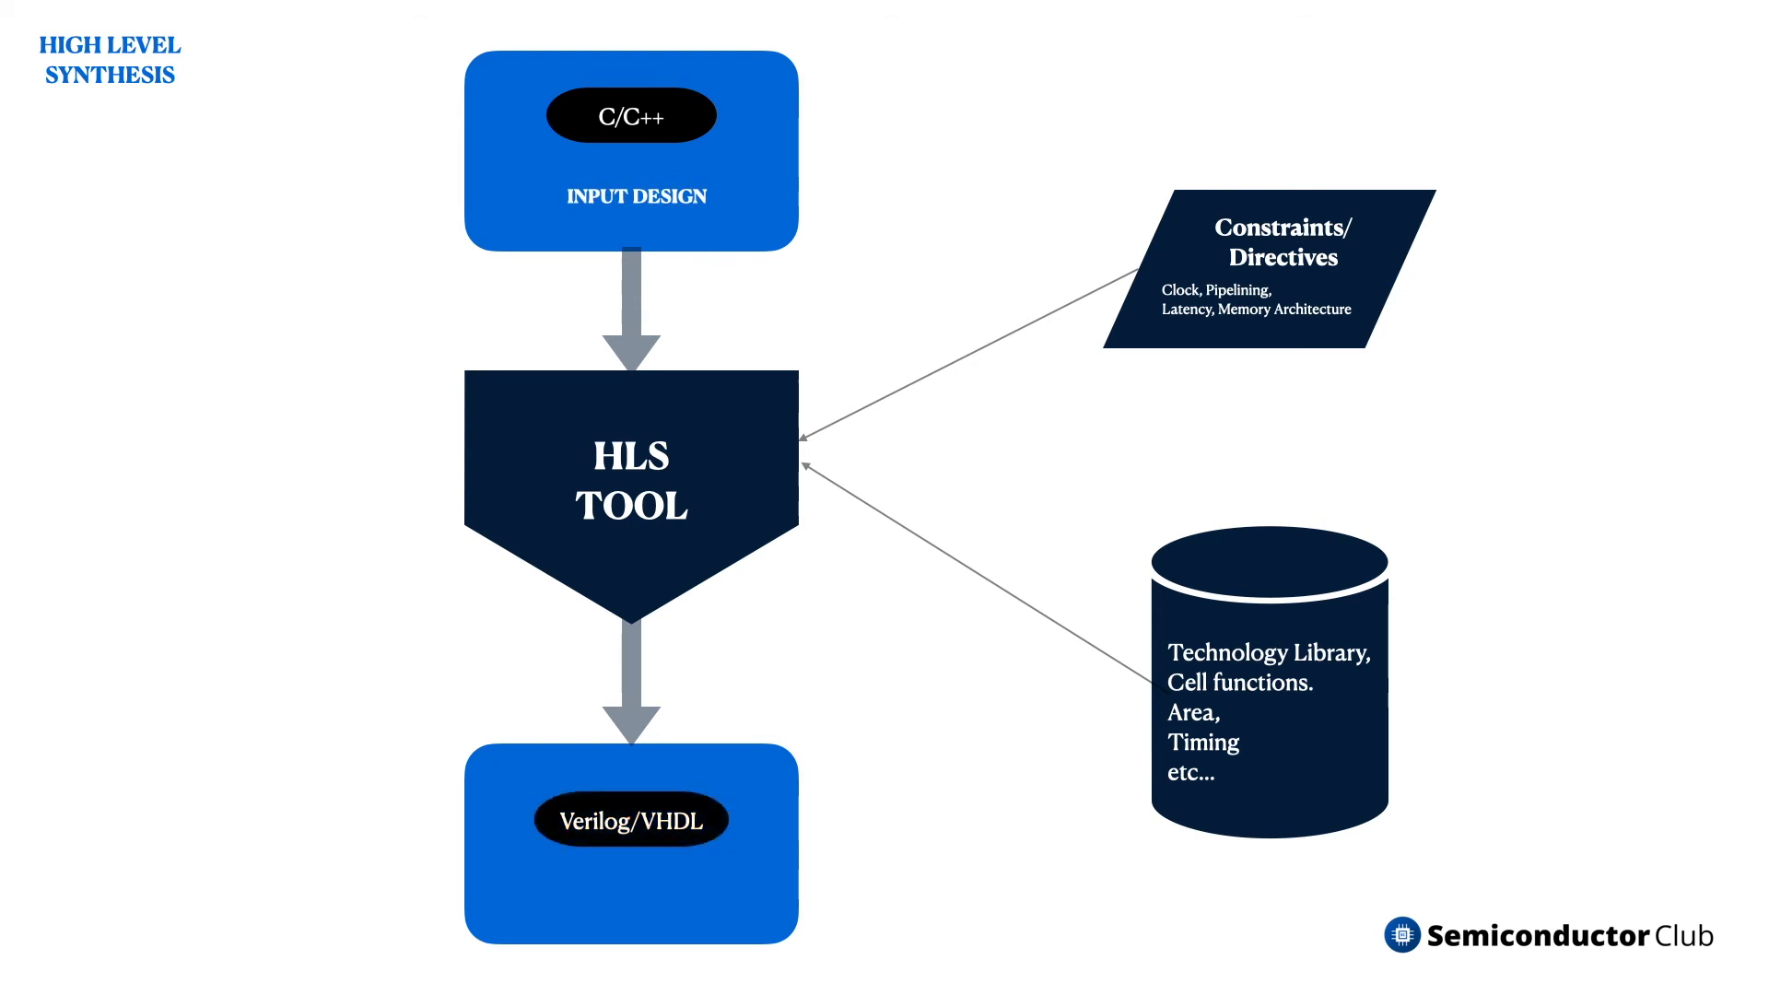